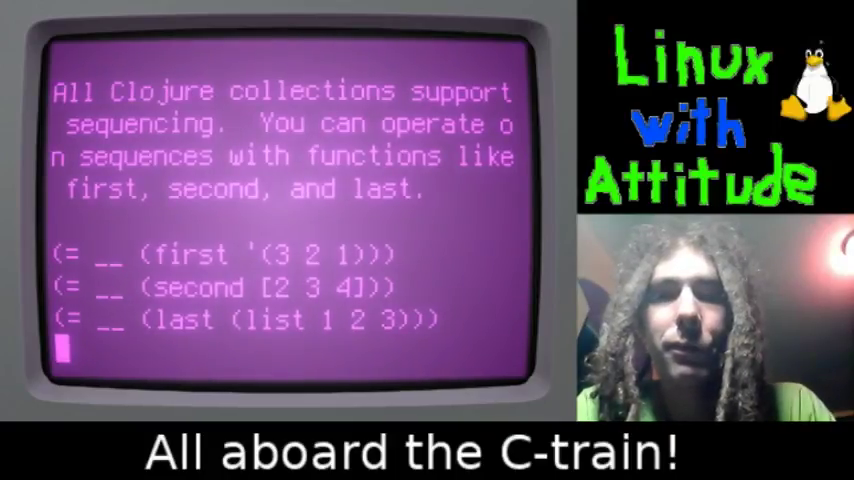
Answer the first/second/last sequence problem with 3.
{"action": "type", "text": "3)"}
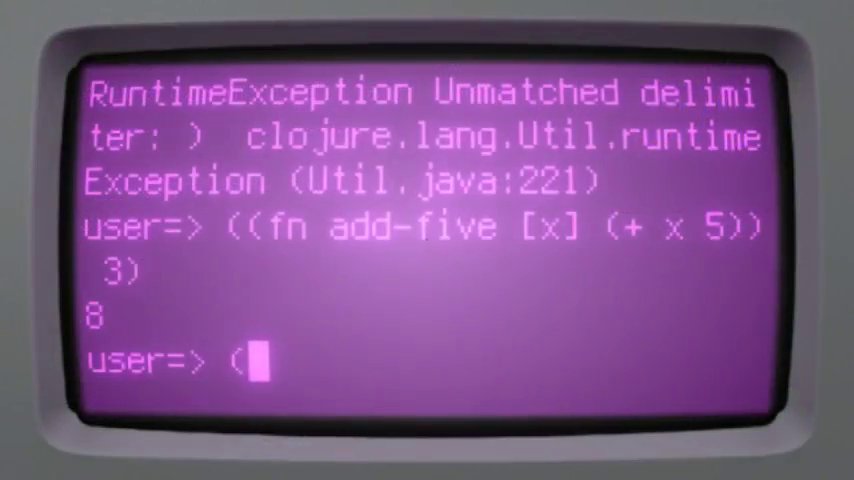
Evaluate the named add-five function (fn add-five [x] (+ x 5)) on 3 to get 8.
{"action": "type", "text": "(fn a"}
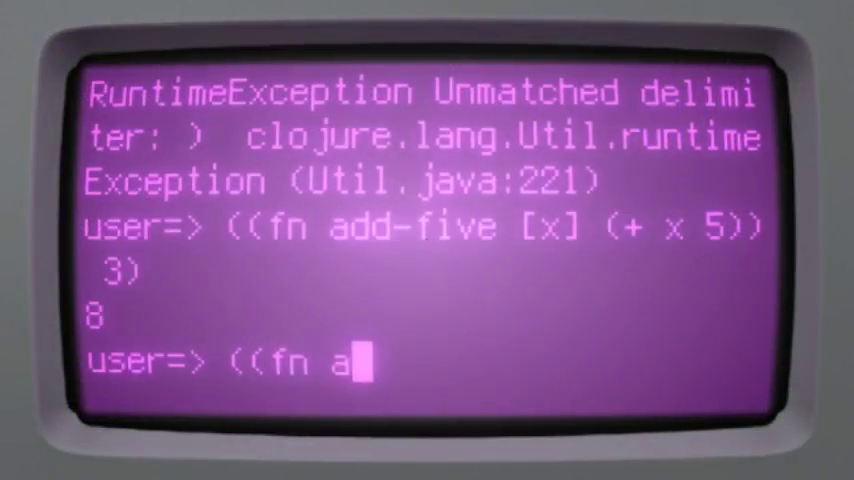
{"action": "type", "text": "dd-five [x] ("}
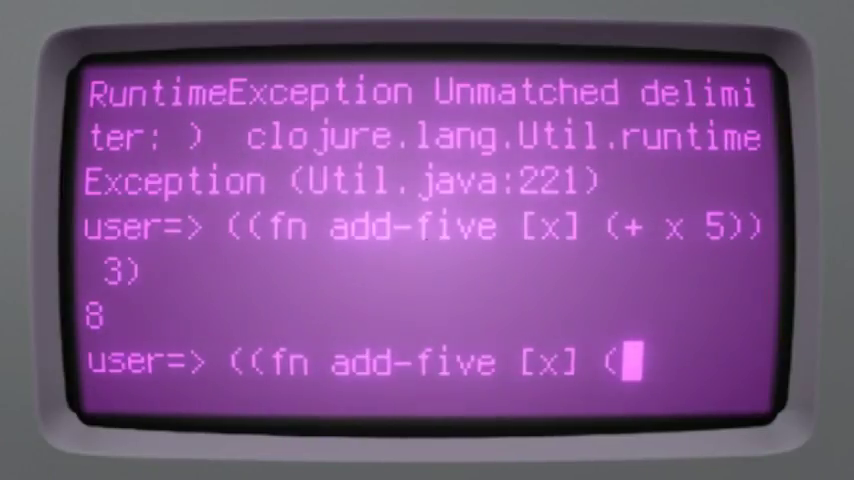
{"action": "type", "text": "+ x 5"}
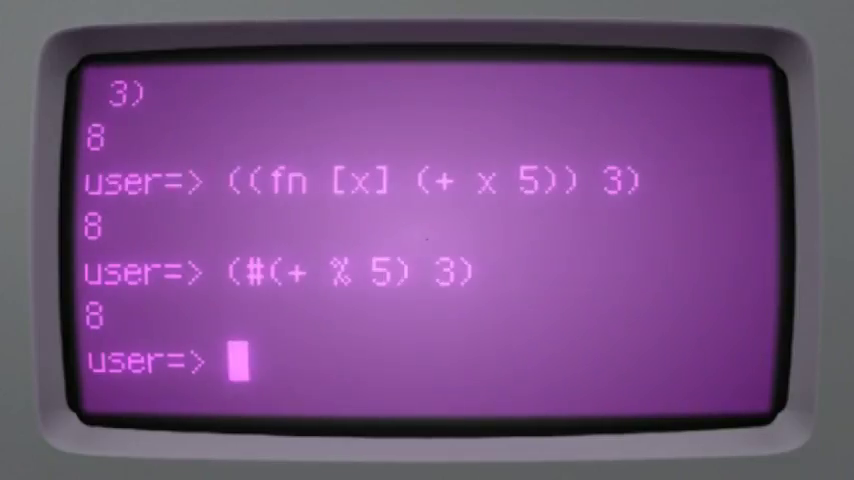
Get 8 with the (partial + 5) form, then answer Double Down with #(* 2 %).
{"action": "type", "text": "("}
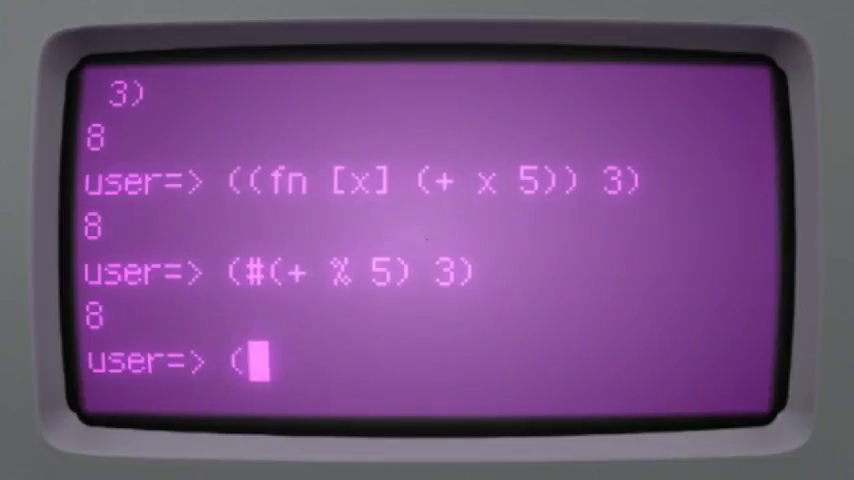
{"action": "type", "text": "(partial"}
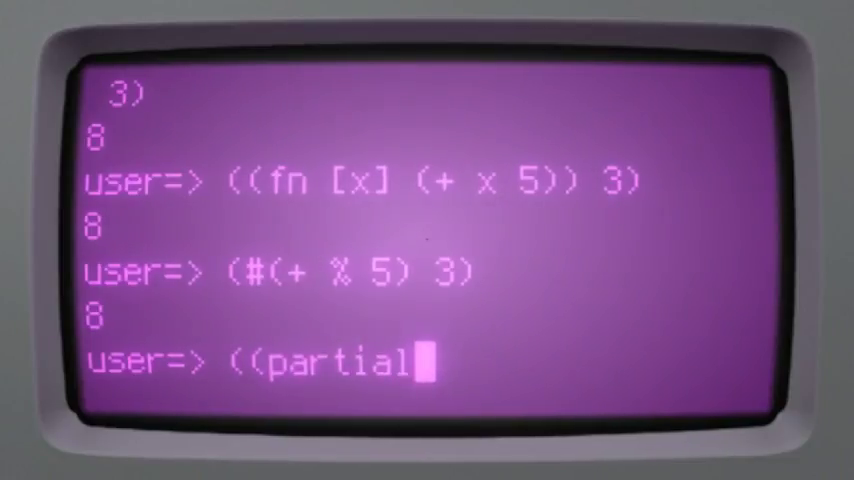
{"action": "type", "text": "+ 5)"}
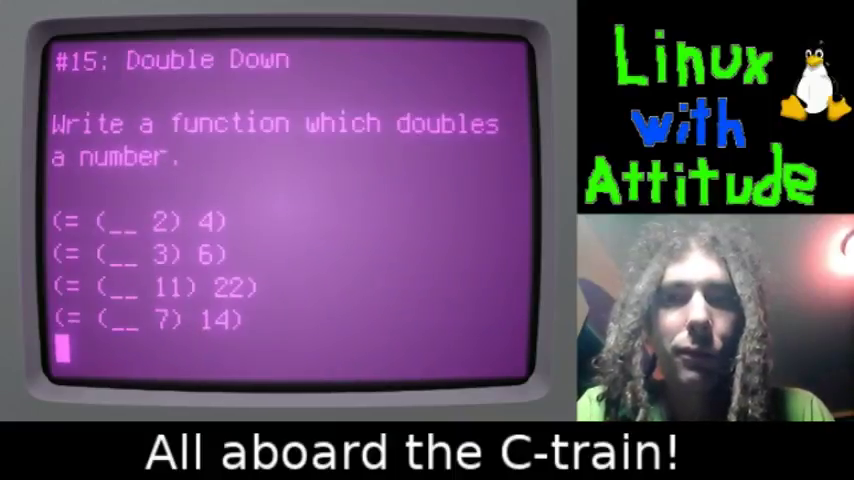
{"action": "type", "text": "* 2"}
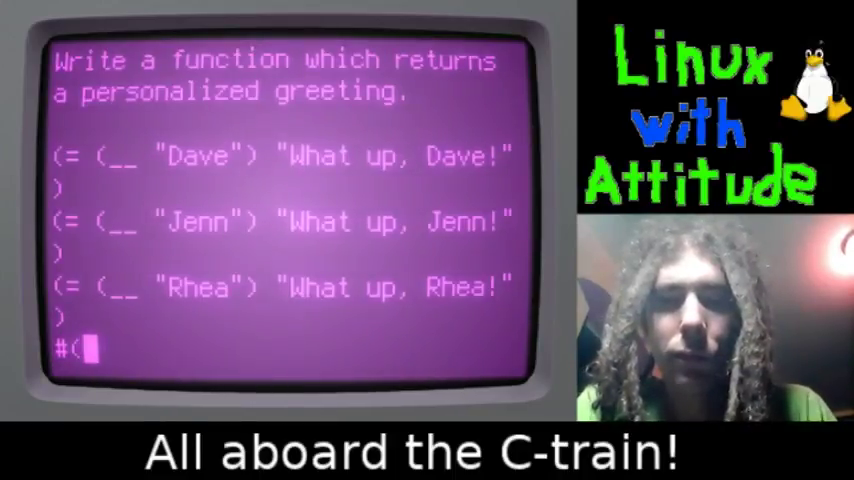
Submit #(str "What up, " % "!") as the personalized greeting answer.
{"action": "type", "text": "str \""}
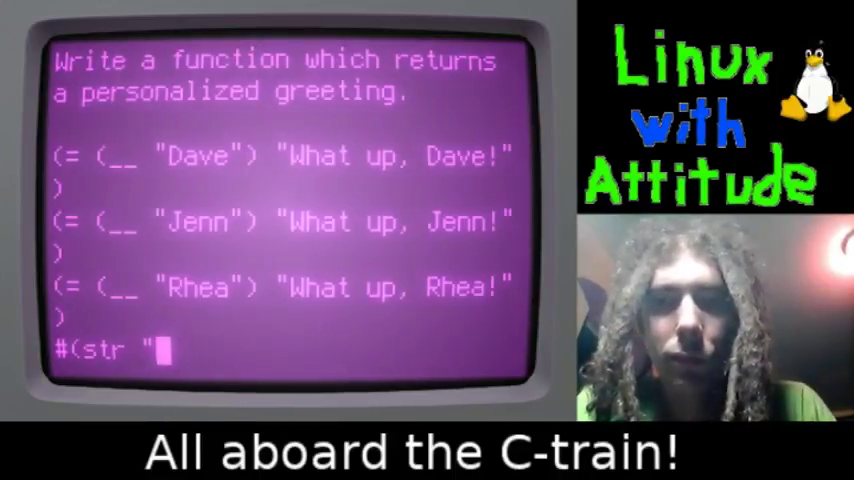
{"action": "type", "text": "What up,"}
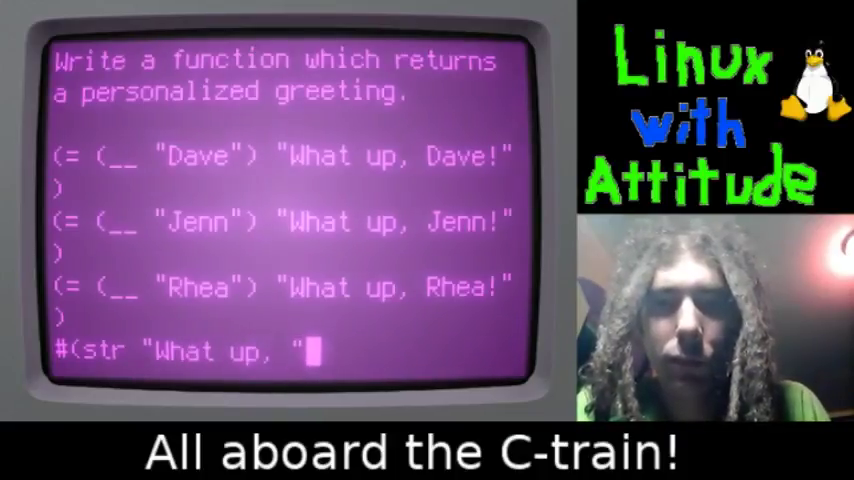
{"action": "type", "text": "%"}
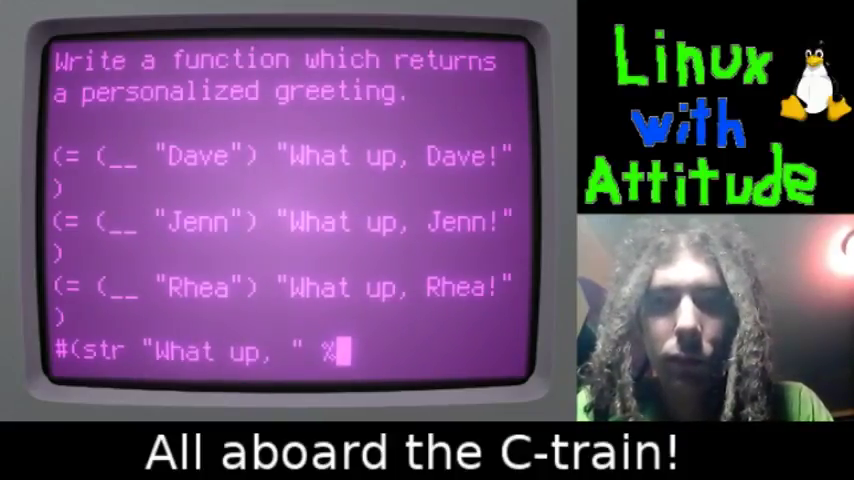
{"action": "type", "text": "\"!"}
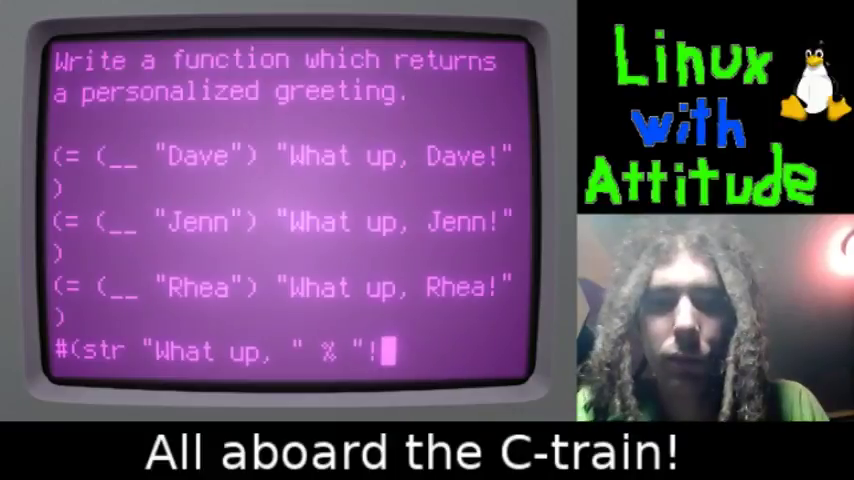
{"action": "key", "text": "Return"}
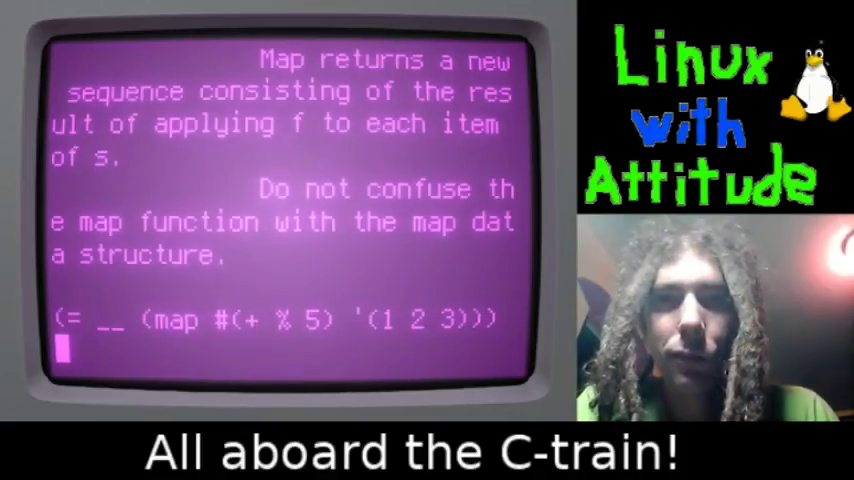
Submit '(6 7 8) as the map problem answer, advancing to Last Element.
{"action": "type", "text": "'(6 7 8"}
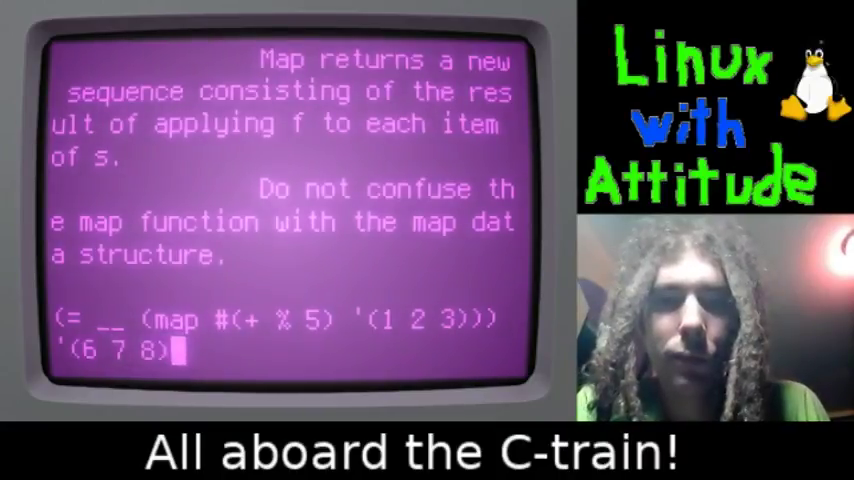
{"action": "key", "text": "Return"}
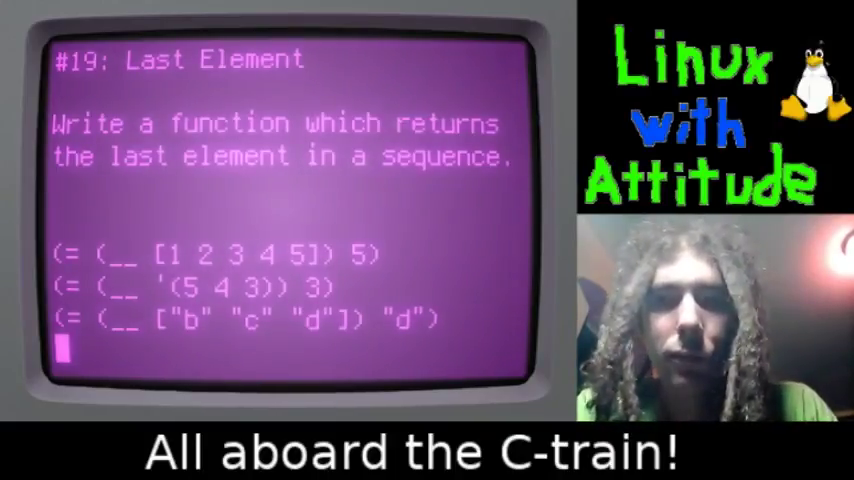
Answer Last Element (#19) with #(first (reverse %)).
{"action": "type", "text": "#(first"}
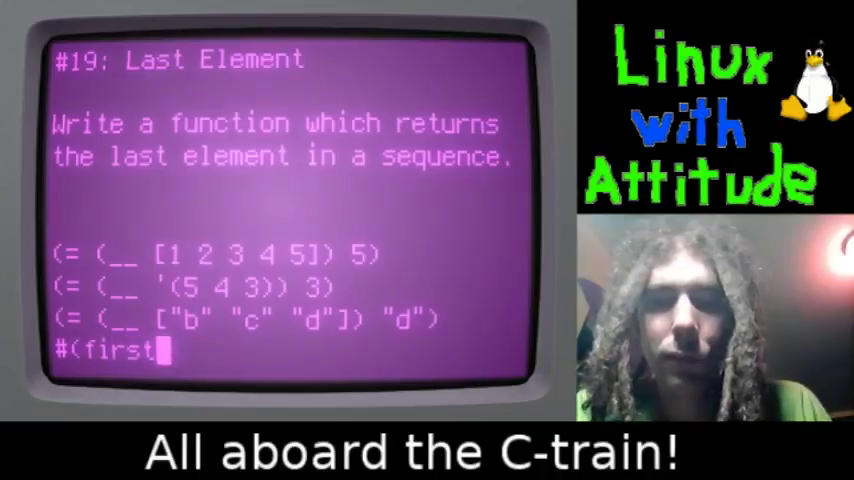
{"action": "type", "text": "(reverse"}
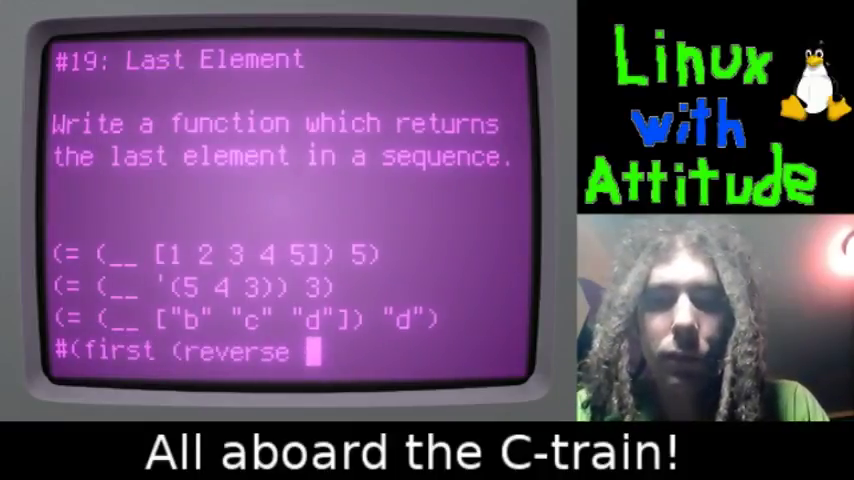
{"action": "type", "text": "%))"}
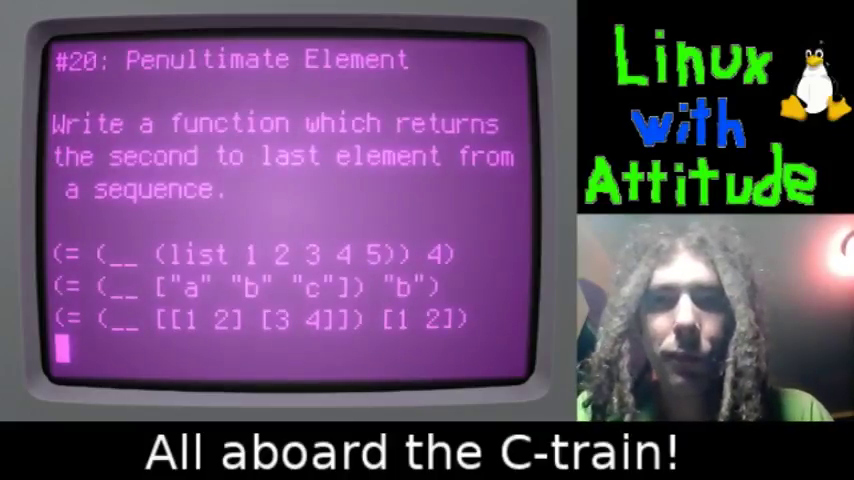
Answer Penultimate Element (#20) with #(second (reverse %)).
{"action": "type", "text": "#(second (reverse"}
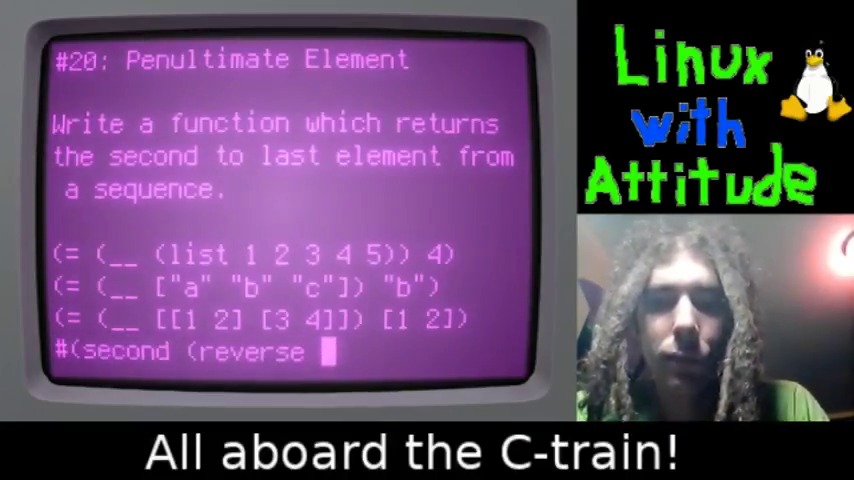
{"action": "type", "text": "%))"}
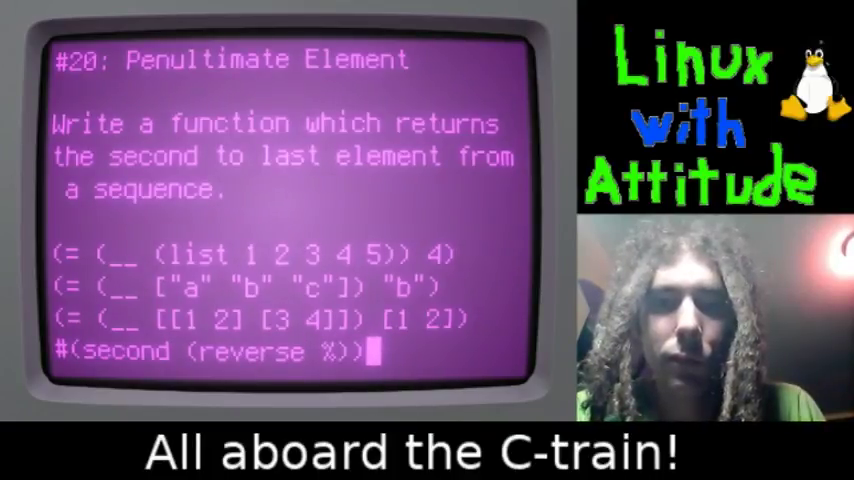